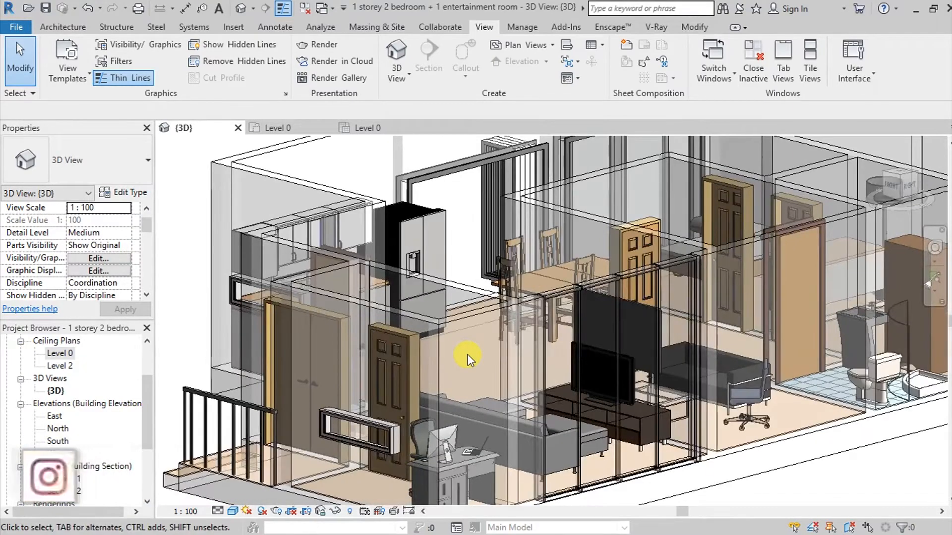
Step: Orbit the house to its side and back to an angled overview with opaque walls
{"action": "left_click_drag", "start_coordinate": [467, 357], "coordinate": [795, 381]}
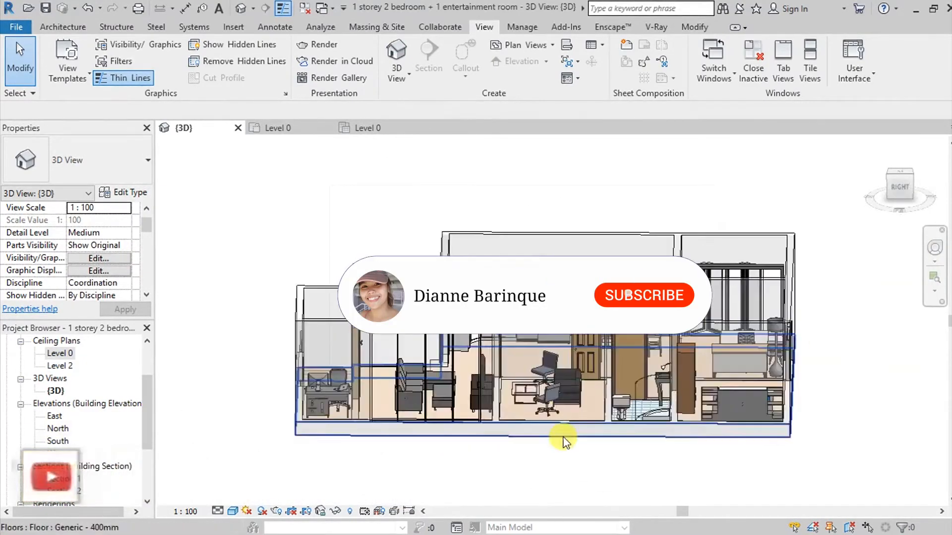
{"action": "left_click_drag", "start_coordinate": [563, 441], "coordinate": [784, 392]}
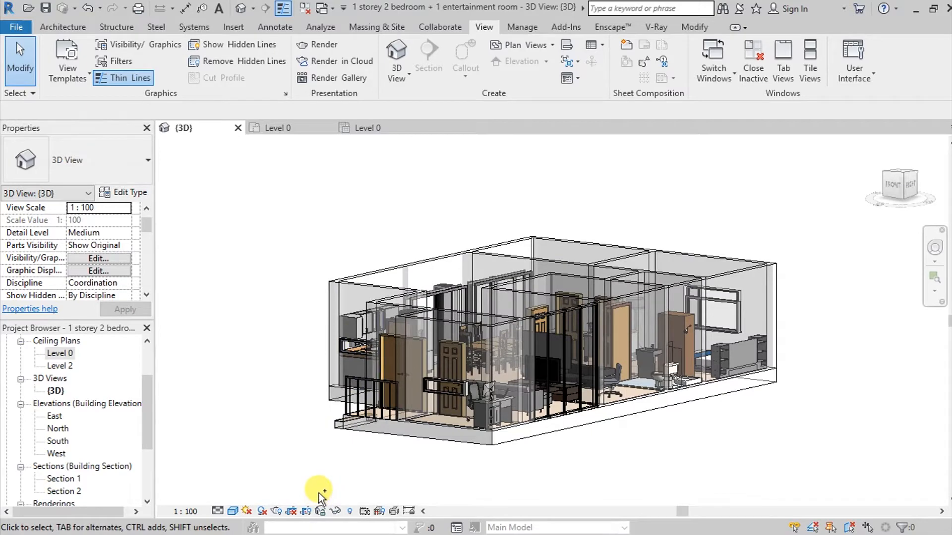
{"action": "left_click", "coordinate": [63, 27]}
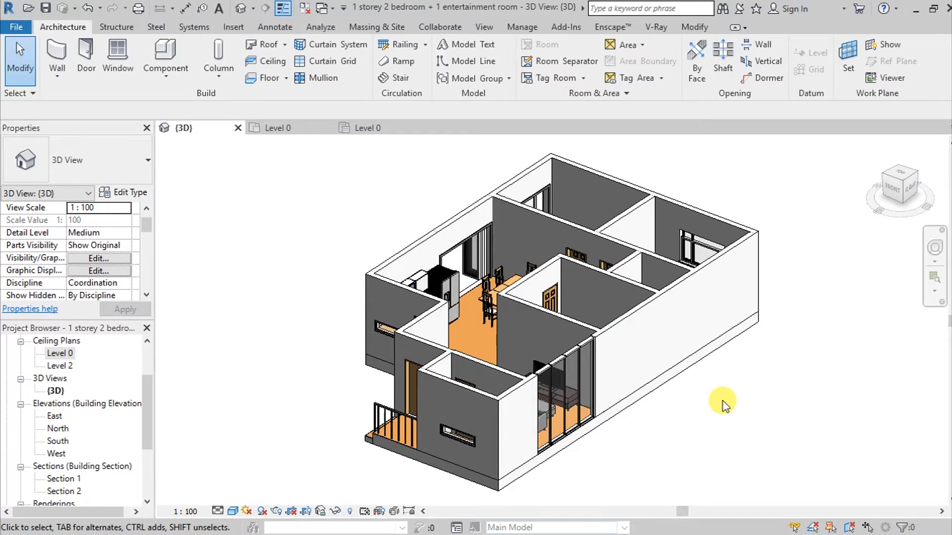
{"action": "mouse_move", "coordinate": [714, 408]}
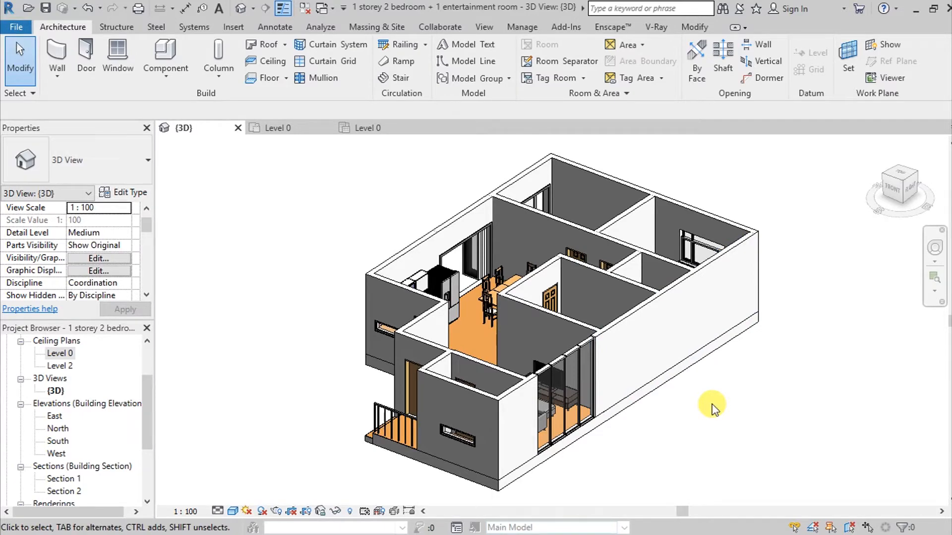
Step: Open Visibility/Graphics and select the Walls category
{"action": "left_click", "coordinate": [484, 27]}
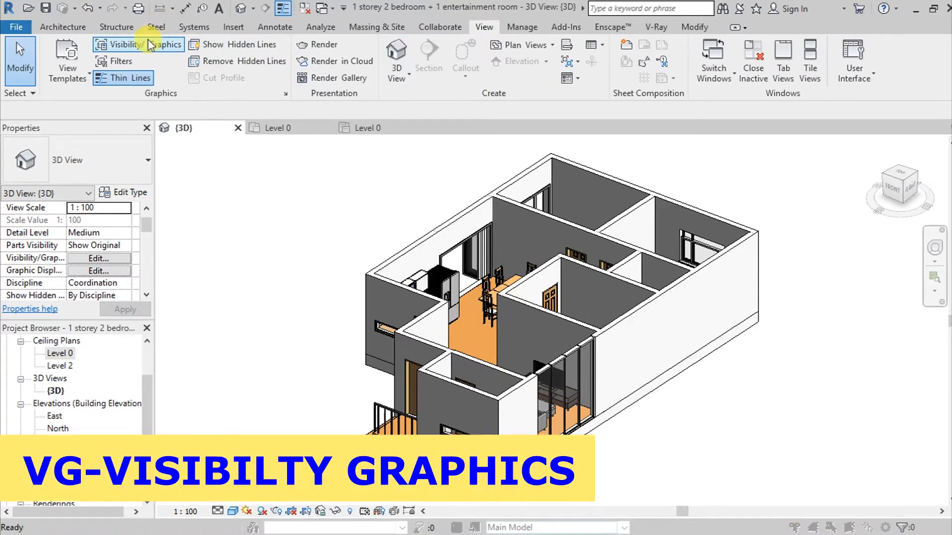
{"action": "left_click", "coordinate": [127, 44]}
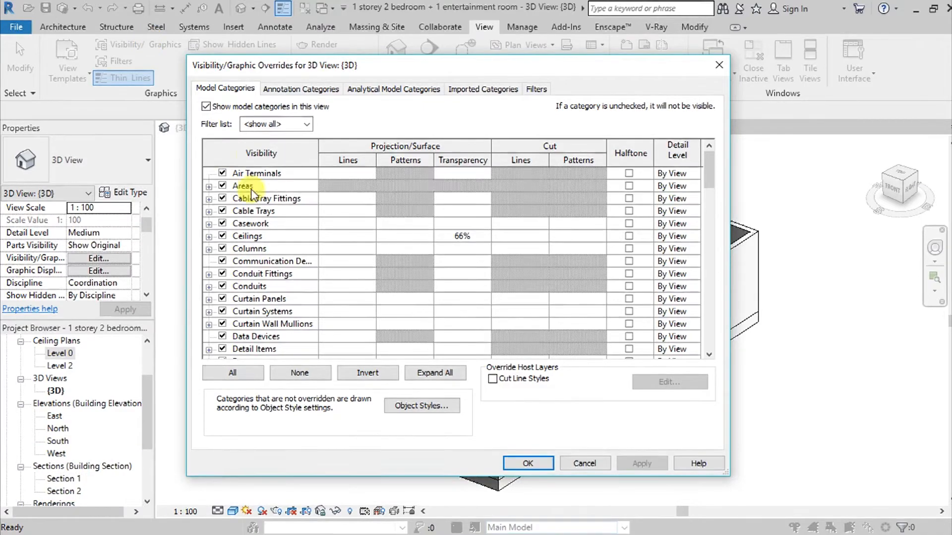
{"action": "scroll", "scroll_direction": "down", "scroll_amount": 3}
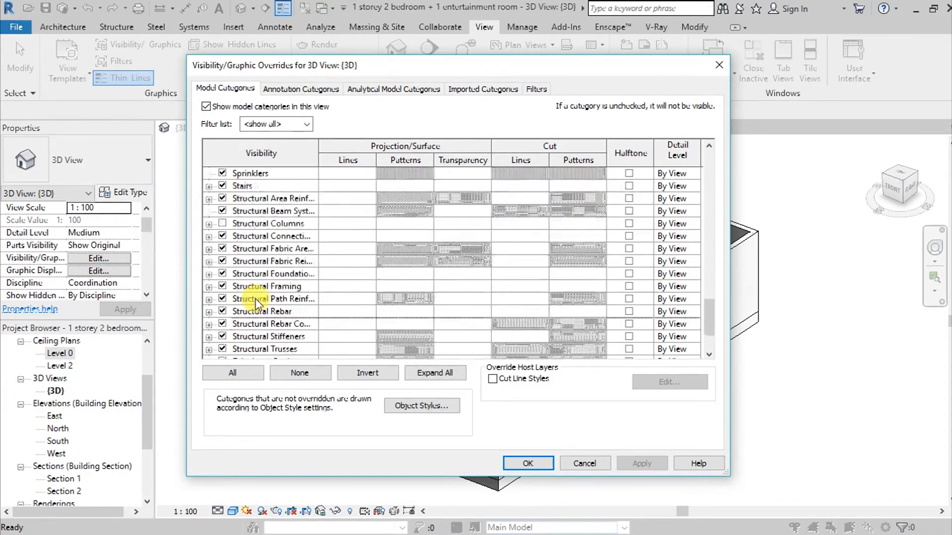
{"action": "scroll", "scroll_direction": "down", "scroll_amount": 3}
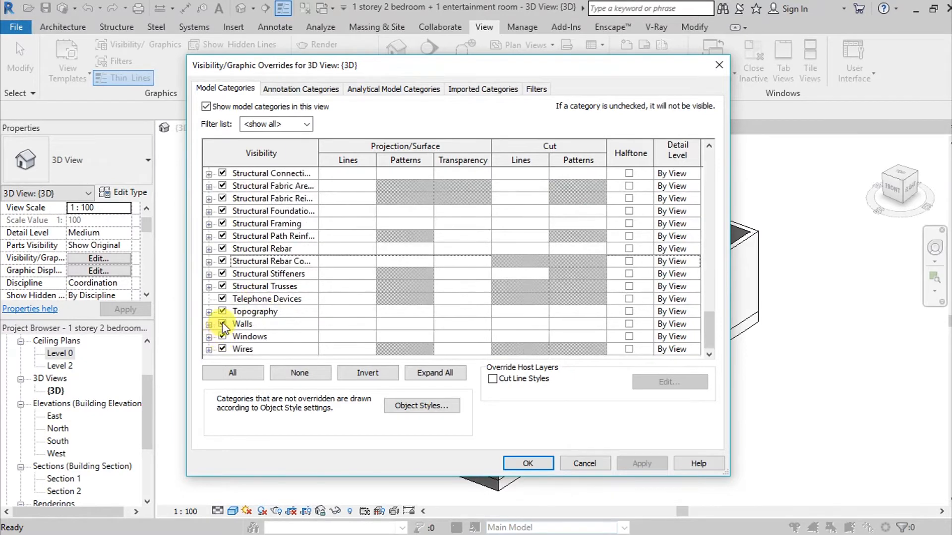
{"action": "left_click", "coordinate": [243, 324]}
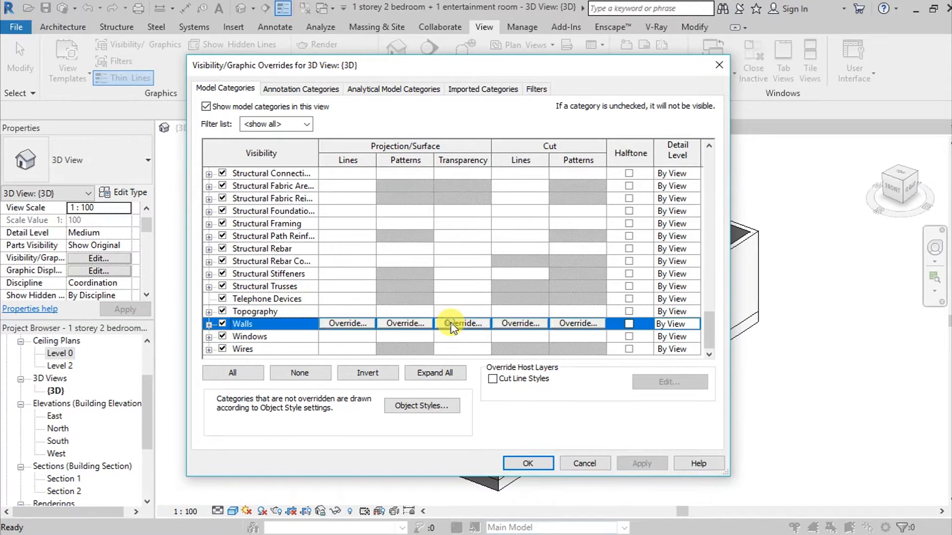
Step: Give Walls a 70% transparency override and apply it to the 3D view
{"action": "left_click", "coordinate": [462, 323]}
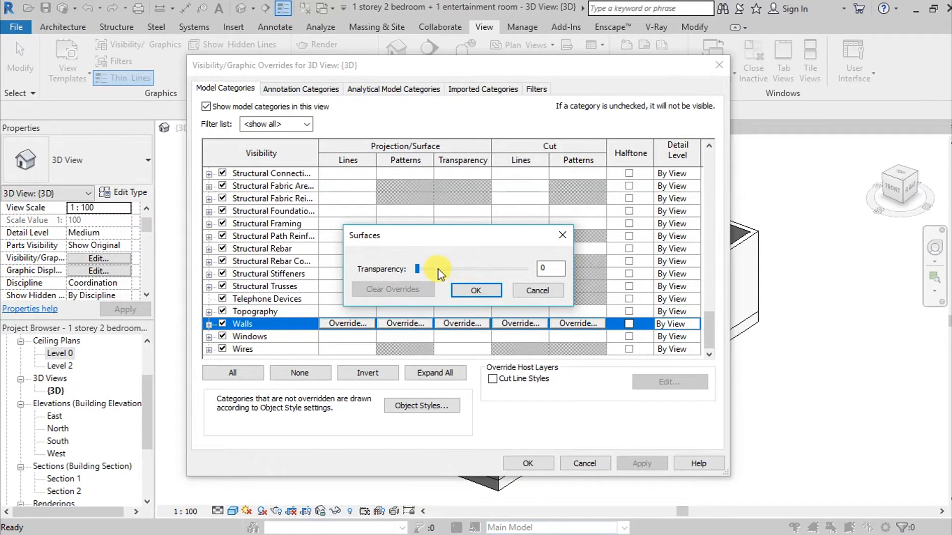
{"action": "left_click_drag", "start_coordinate": [433, 269], "coordinate": [440, 269]}
{"action": "type", "text": "70"}
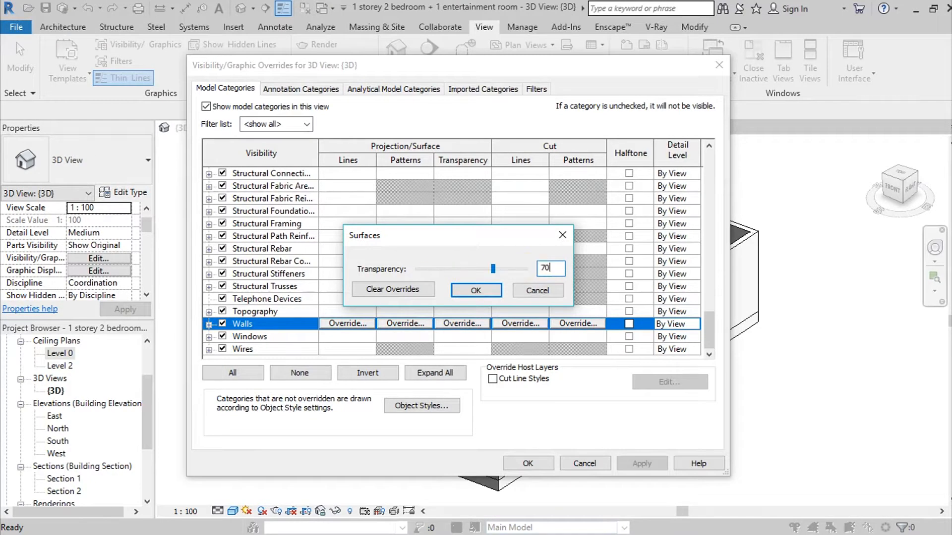
{"action": "left_click", "coordinate": [475, 289]}
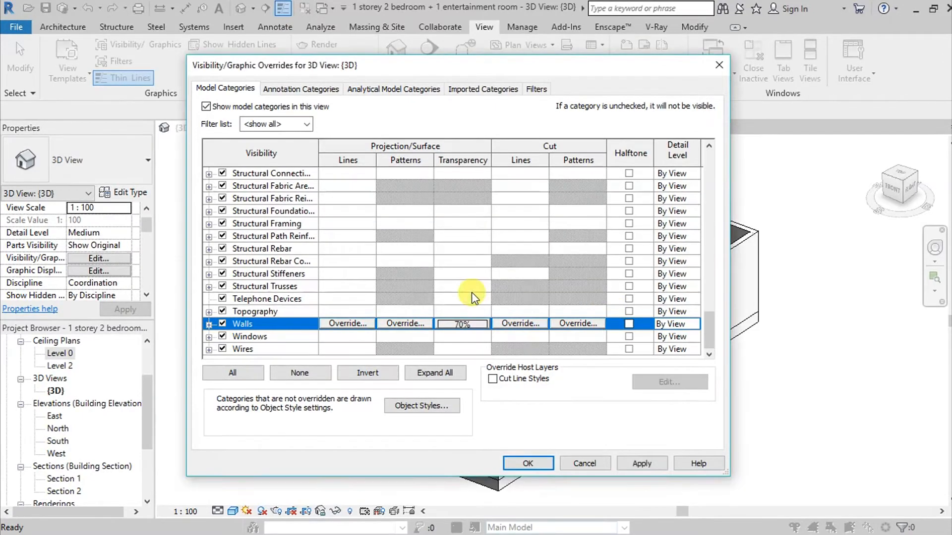
{"action": "left_click", "coordinate": [641, 463]}
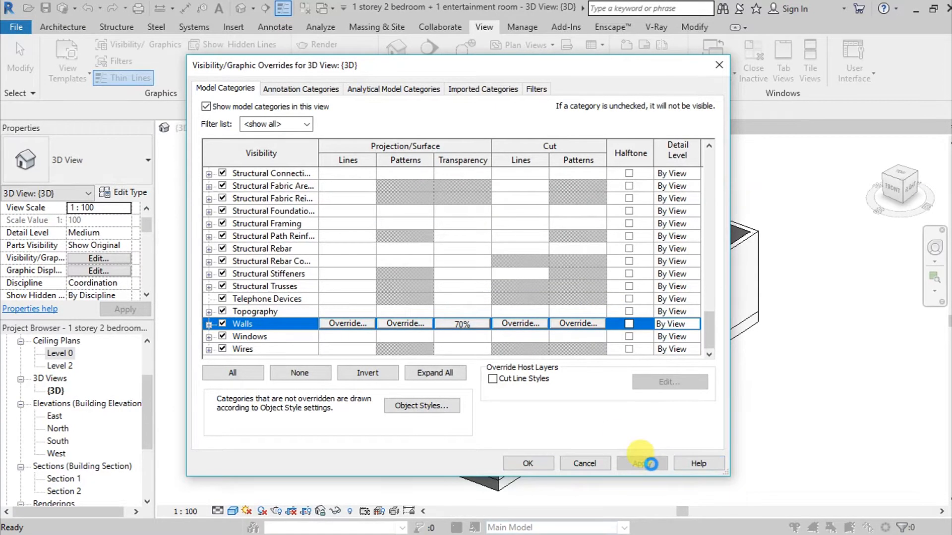
{"action": "left_click", "coordinate": [526, 463]}
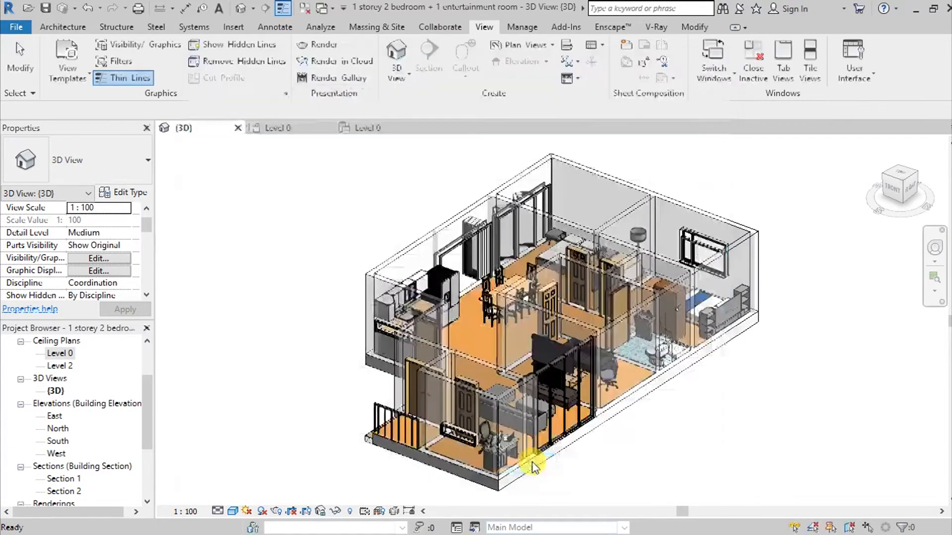
Step: Orbit the see-through house to another side, then back to the angled overview
{"action": "left_click_drag", "start_coordinate": [534, 468], "coordinate": [710, 416]}
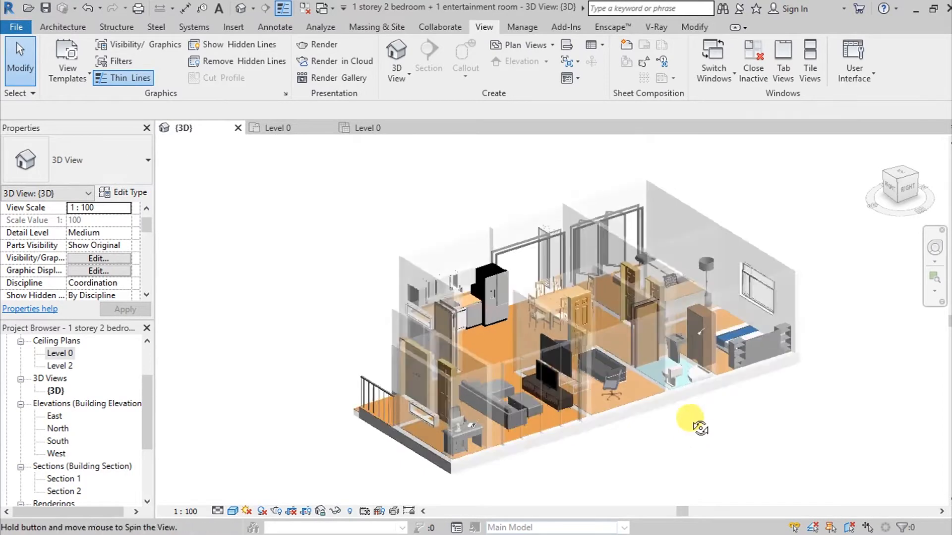
{"action": "left_click_drag", "start_coordinate": [689, 423], "coordinate": [694, 423]}
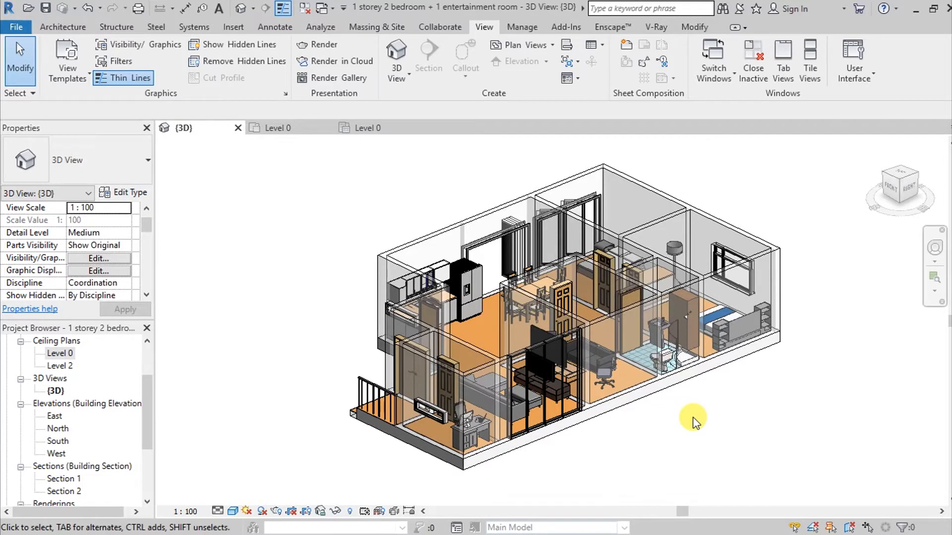
{"action": "mouse_move", "coordinate": [727, 279]}
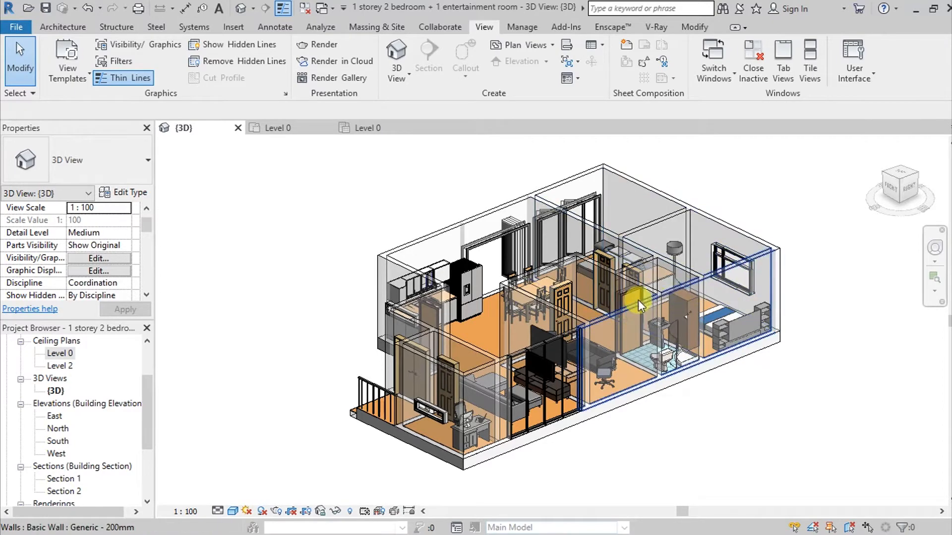
{"action": "mouse_move", "coordinate": [634, 312]}
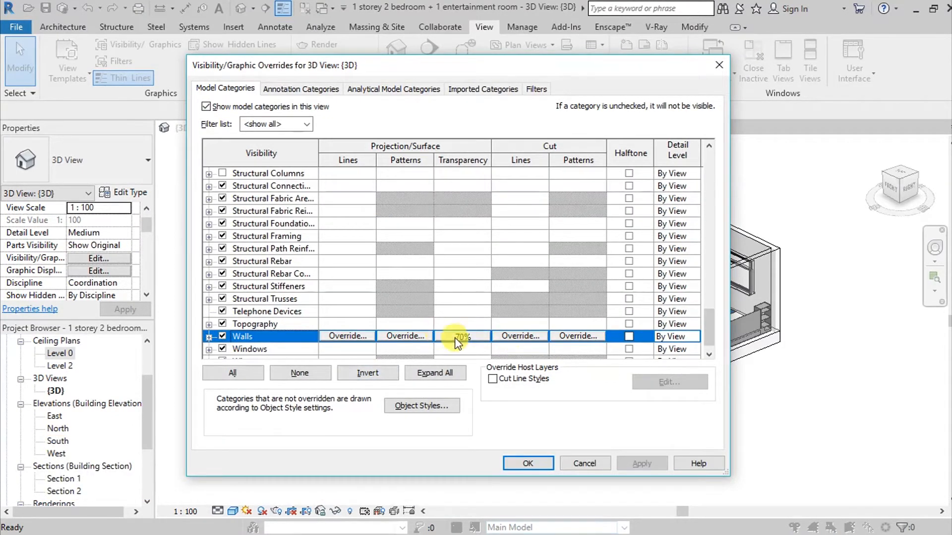
Step: Clear the Walls transparency override back to zero
{"action": "left_click", "coordinate": [461, 336]}
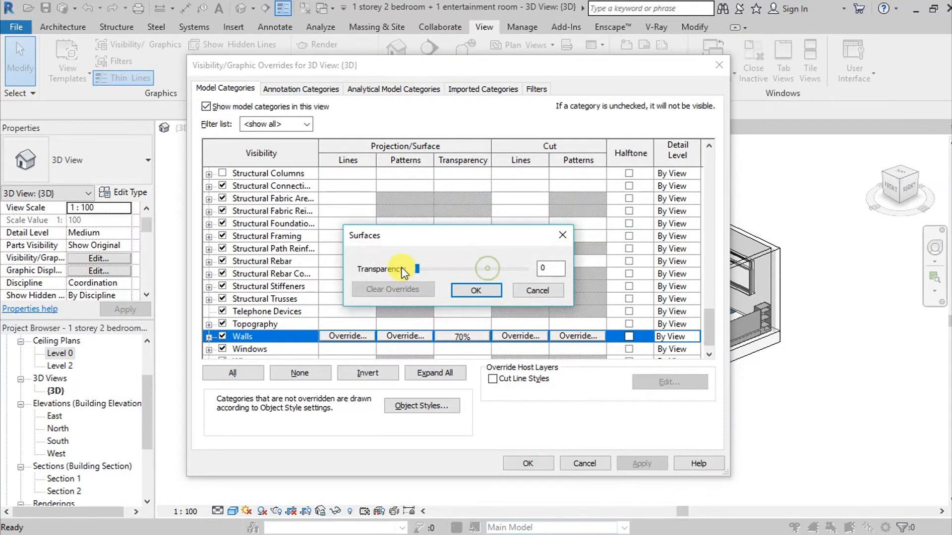
{"action": "left_click", "coordinate": [476, 290]}
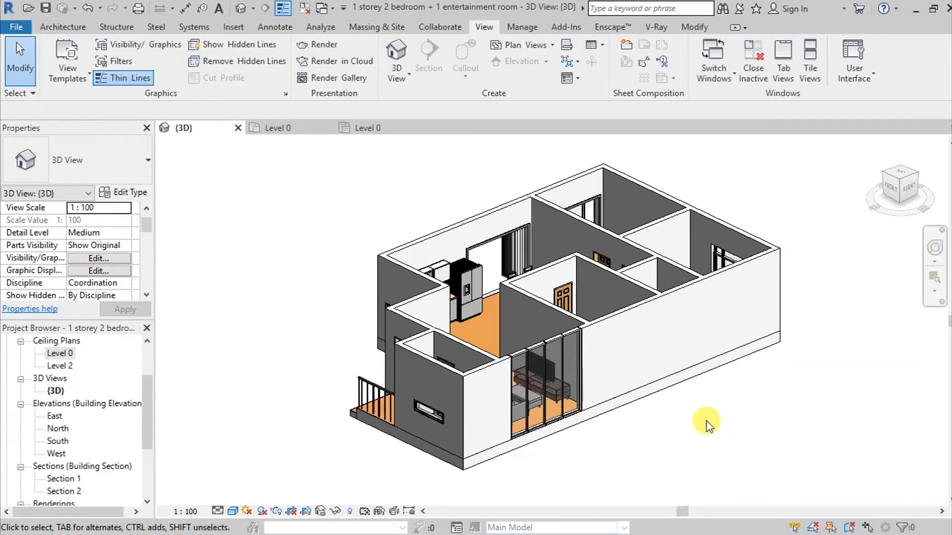
{"action": "mouse_move", "coordinate": [665, 298]}
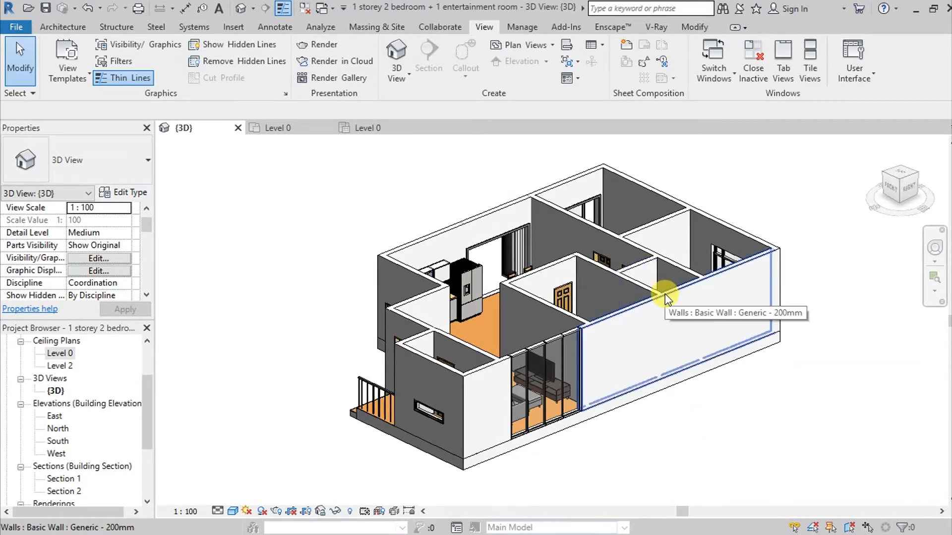
Step: Override the curtain wall by element with 80% surface transparency
{"action": "right_click", "coordinate": [658, 295]}
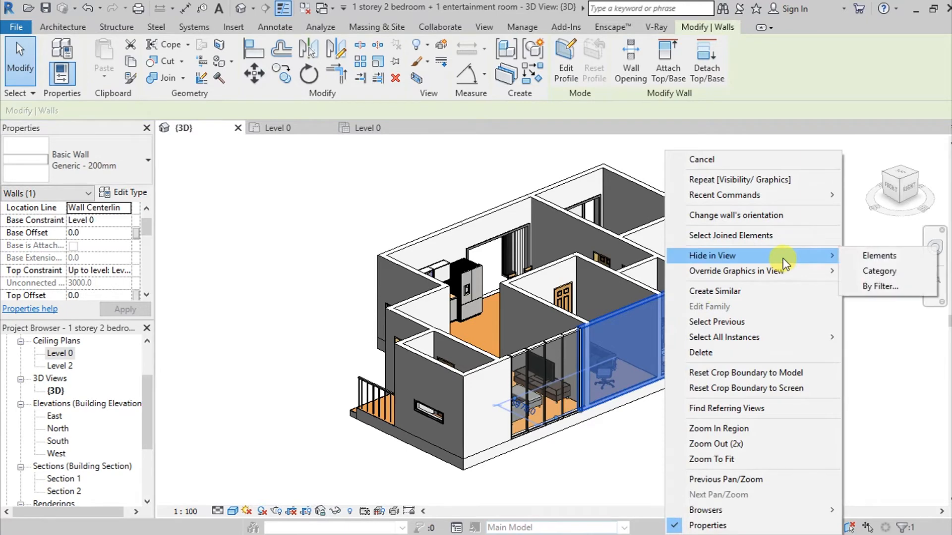
{"action": "mouse_move", "coordinate": [762, 271]}
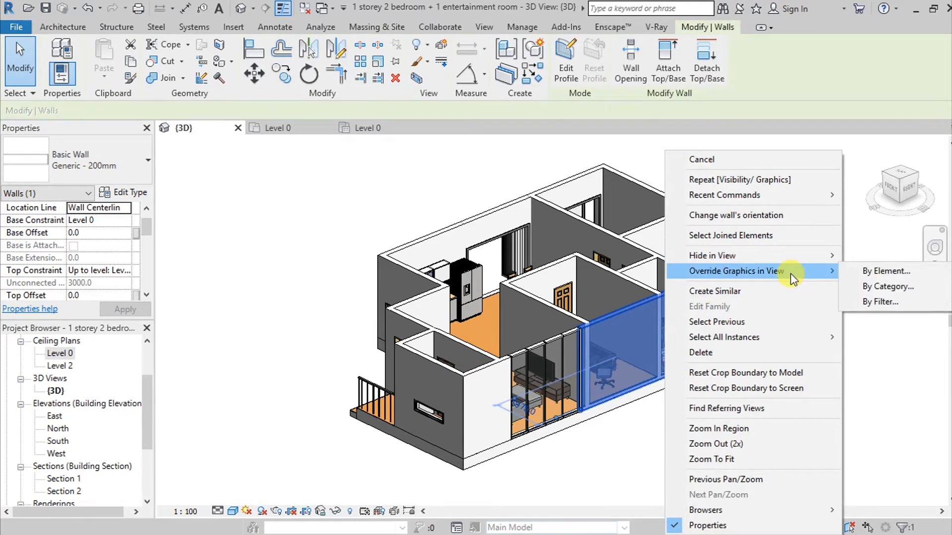
{"action": "mouse_move", "coordinate": [888, 271]}
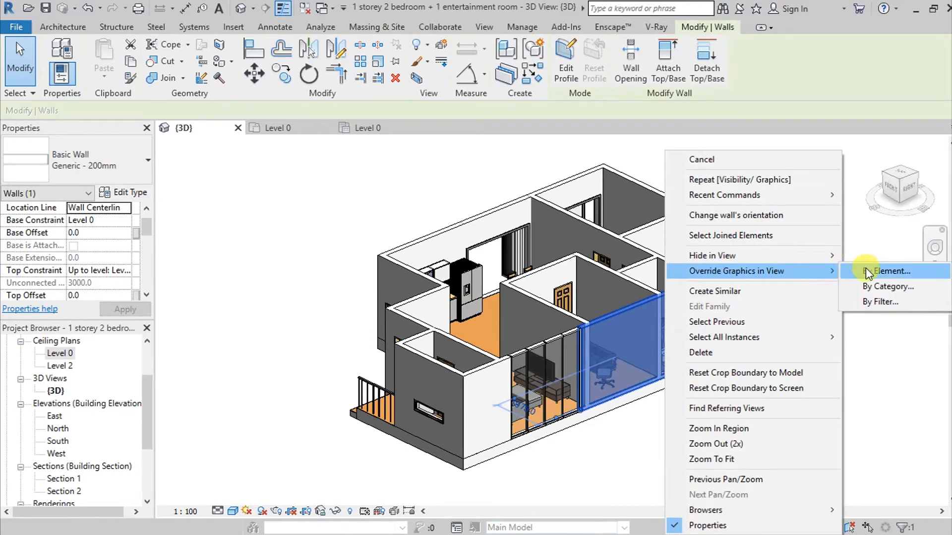
{"action": "left_click", "coordinate": [890, 272]}
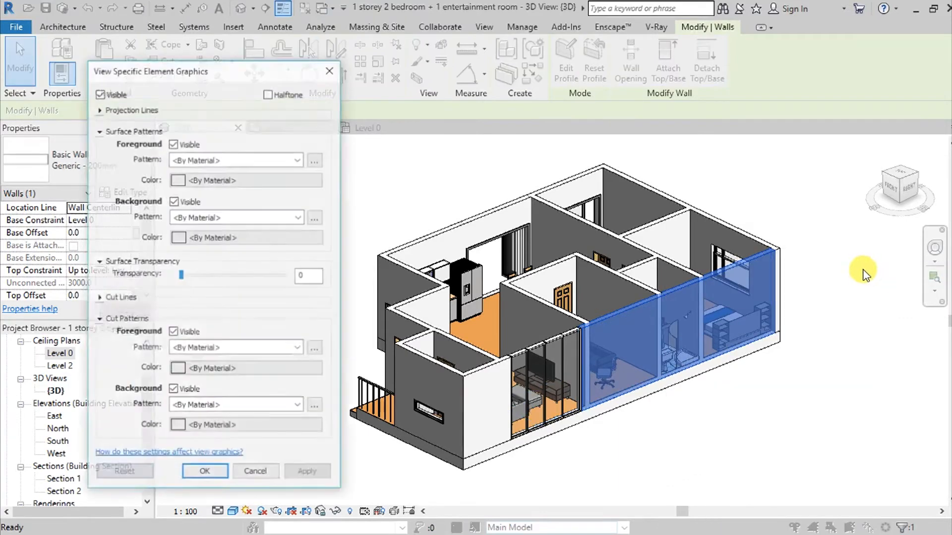
{"action": "left_click_drag", "start_coordinate": [181, 275], "coordinate": [203, 275]}
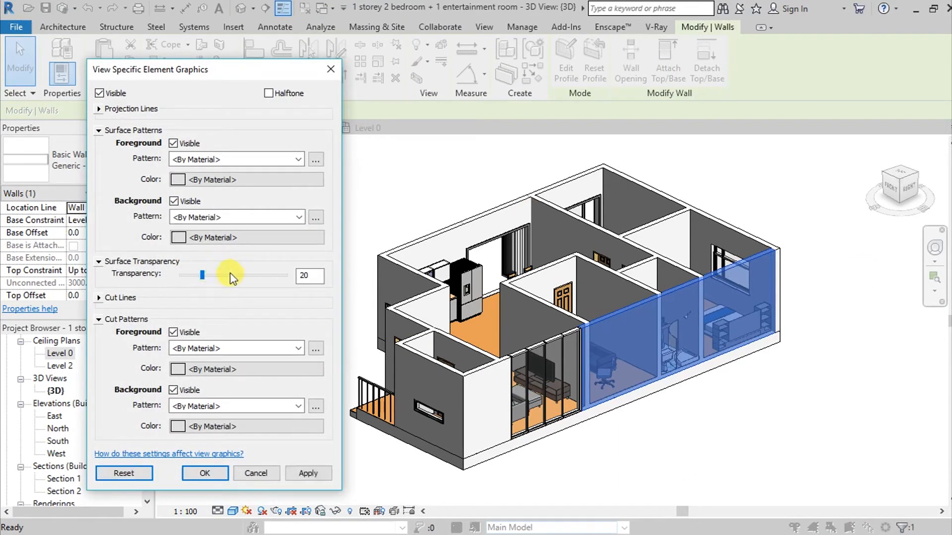
{"action": "left_click_drag", "start_coordinate": [203, 275], "coordinate": [222, 275]}
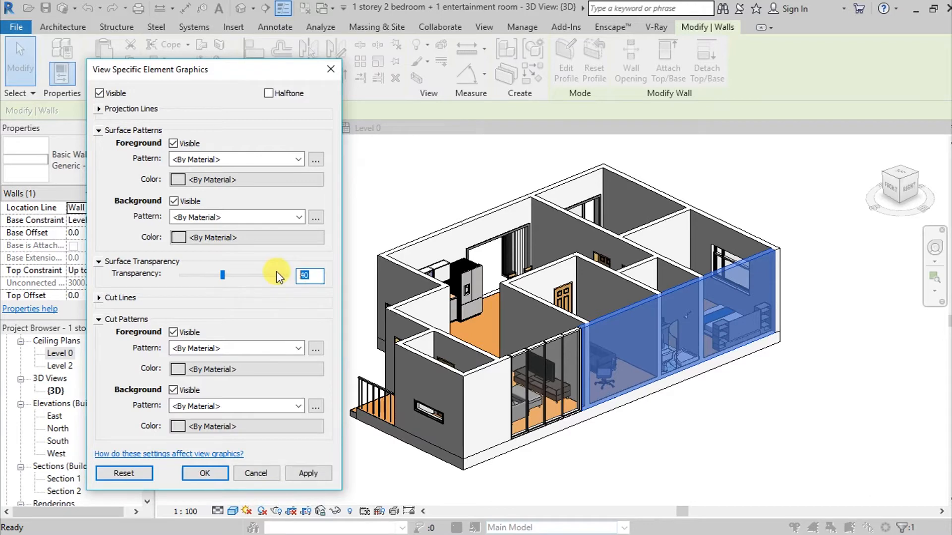
{"action": "type", "text": "80"}
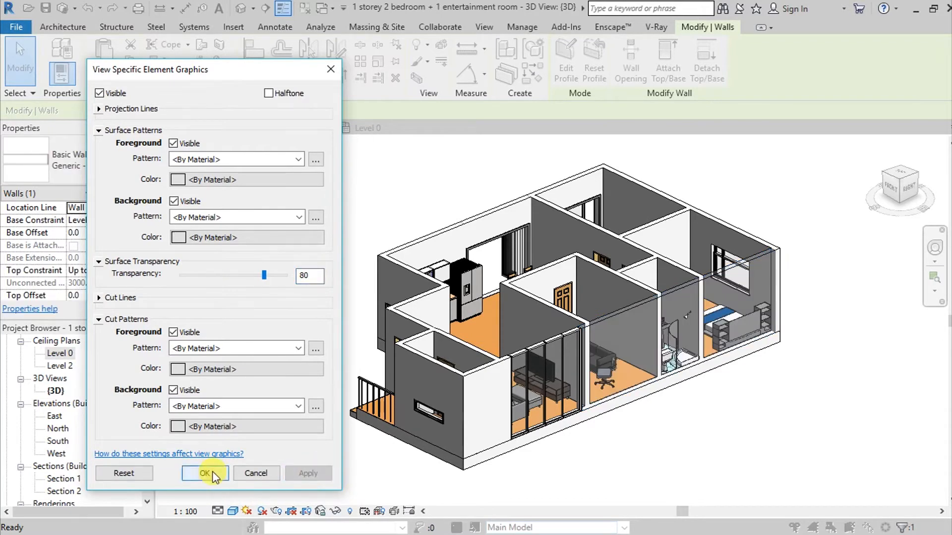
{"action": "left_click", "coordinate": [205, 473]}
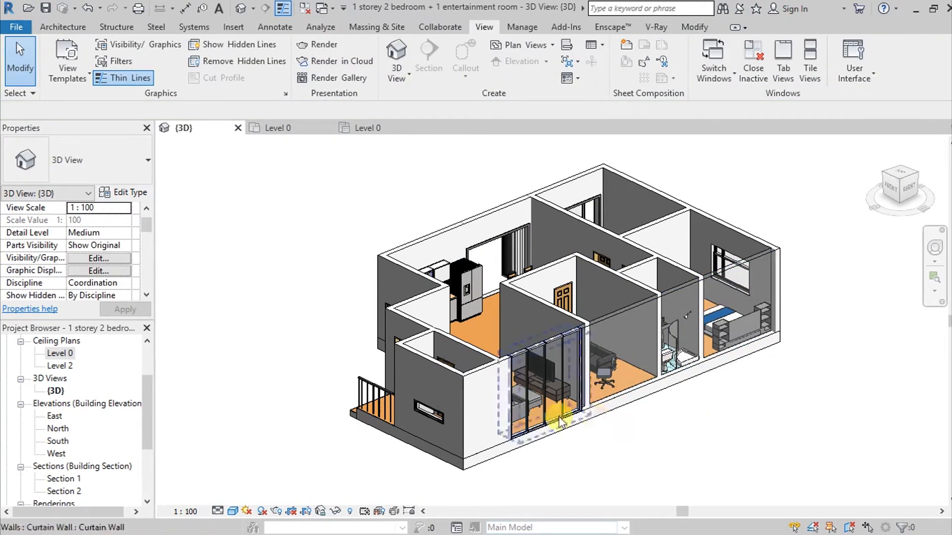
Step: Override the Walls category at 70% transparency from a selected basic wall, then orbit
{"action": "left_click", "coordinate": [473, 382]}
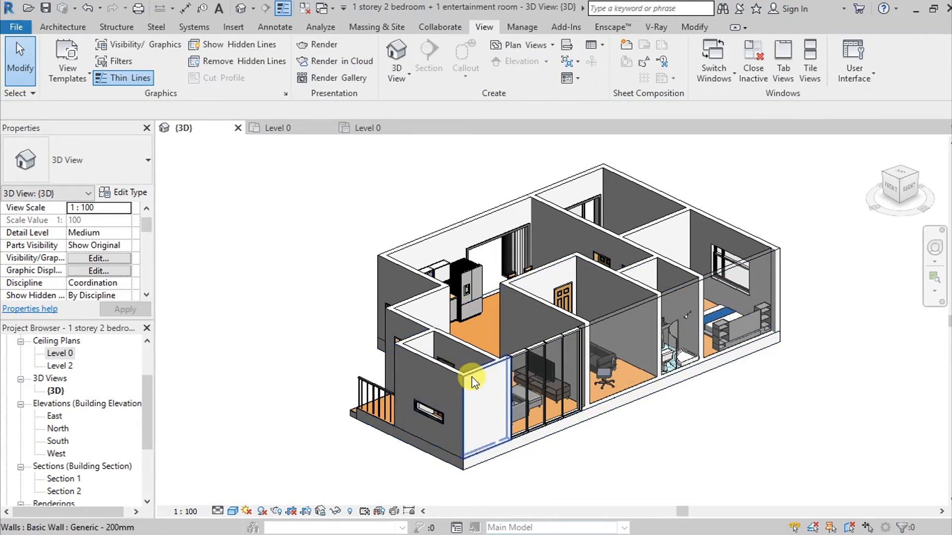
{"action": "right_click", "coordinate": [473, 376]}
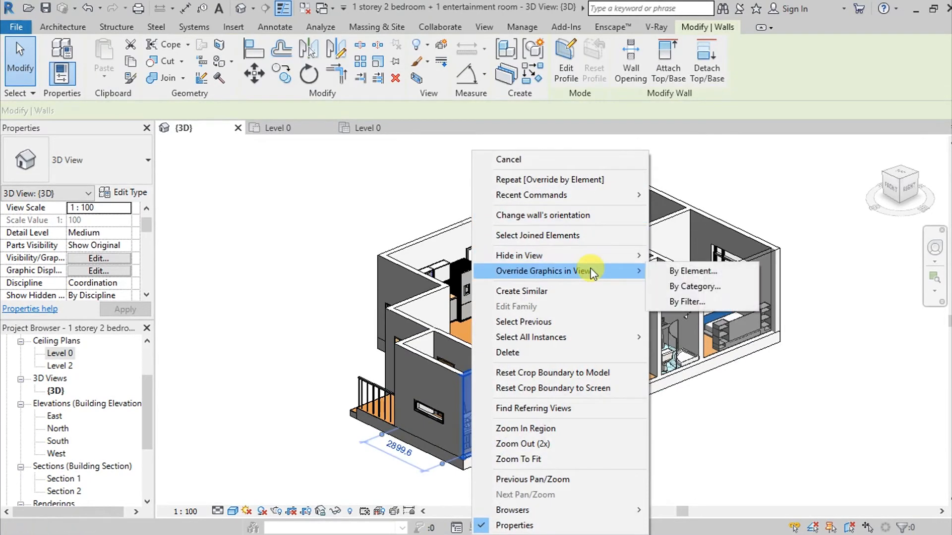
{"action": "mouse_move", "coordinate": [692, 271]}
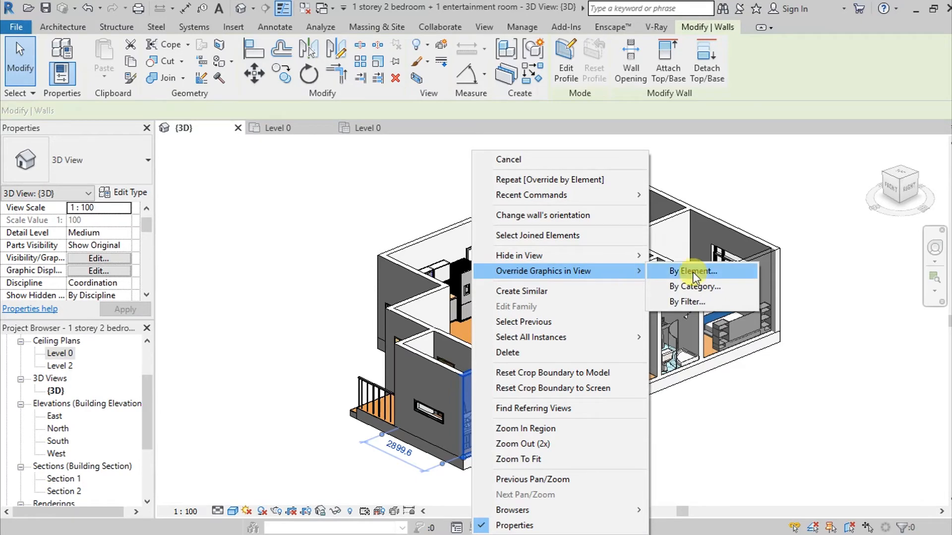
{"action": "mouse_move", "coordinate": [695, 286]}
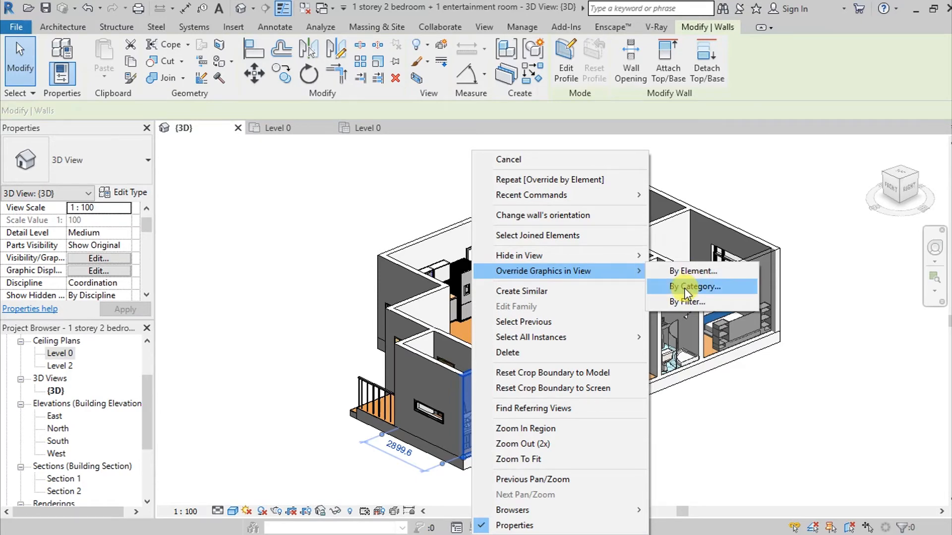
{"action": "left_click", "coordinate": [694, 287]}
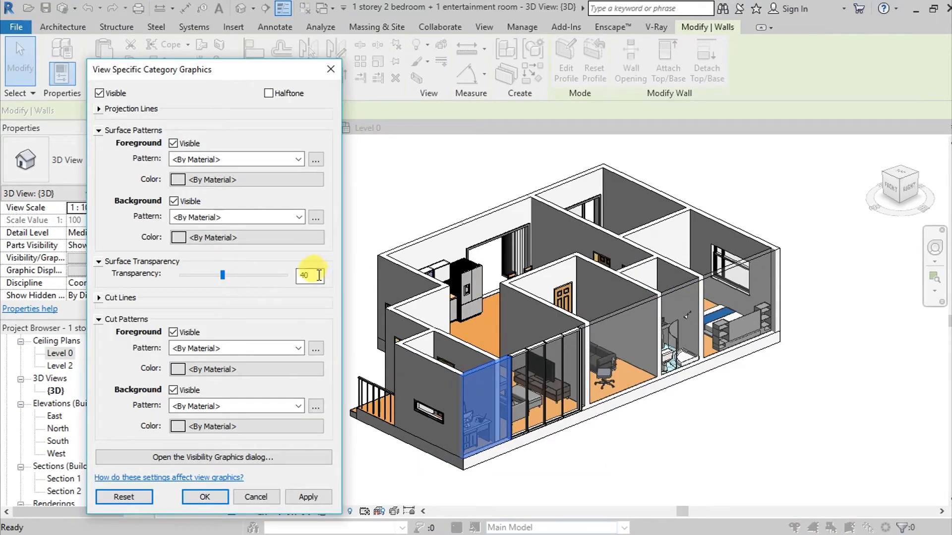
{"action": "type", "text": "70"}
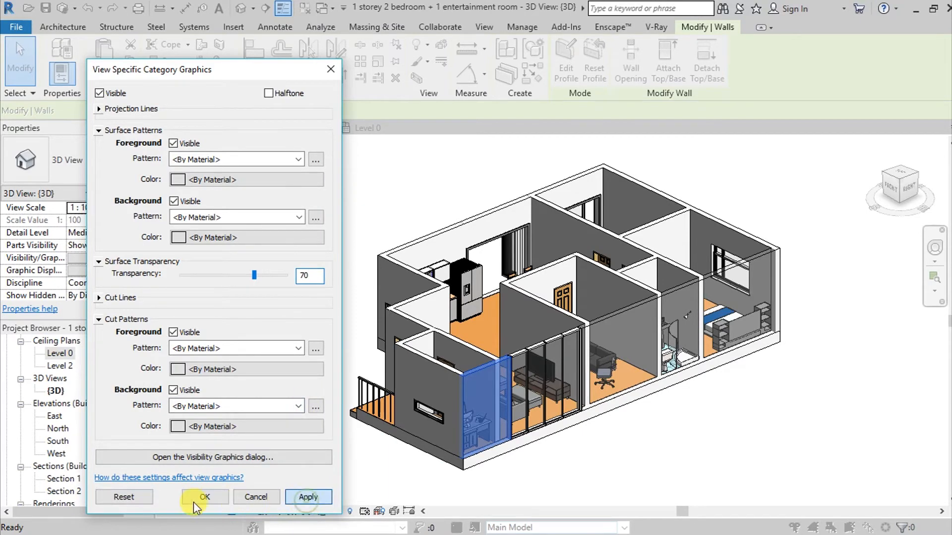
{"action": "left_click", "coordinate": [205, 497]}
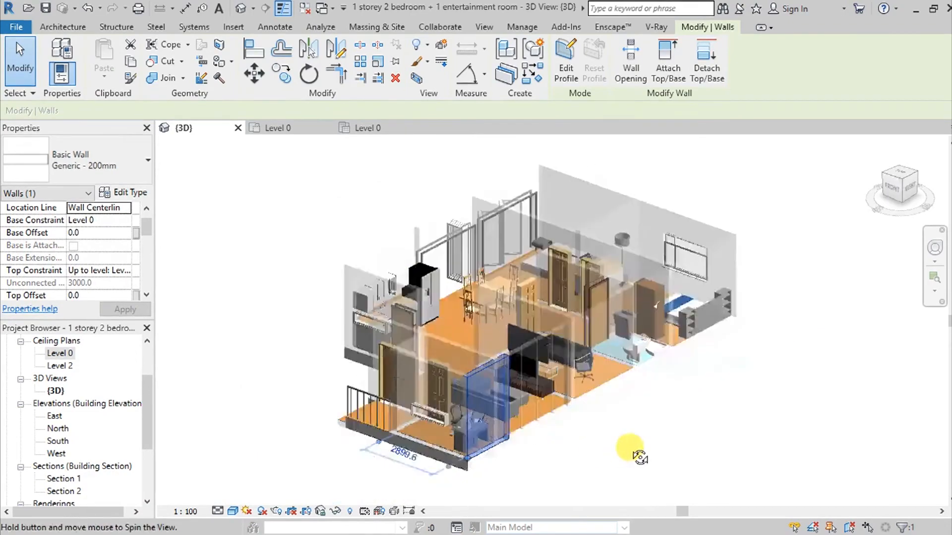
{"action": "left_click_drag", "start_coordinate": [631, 452], "coordinate": [586, 395]}
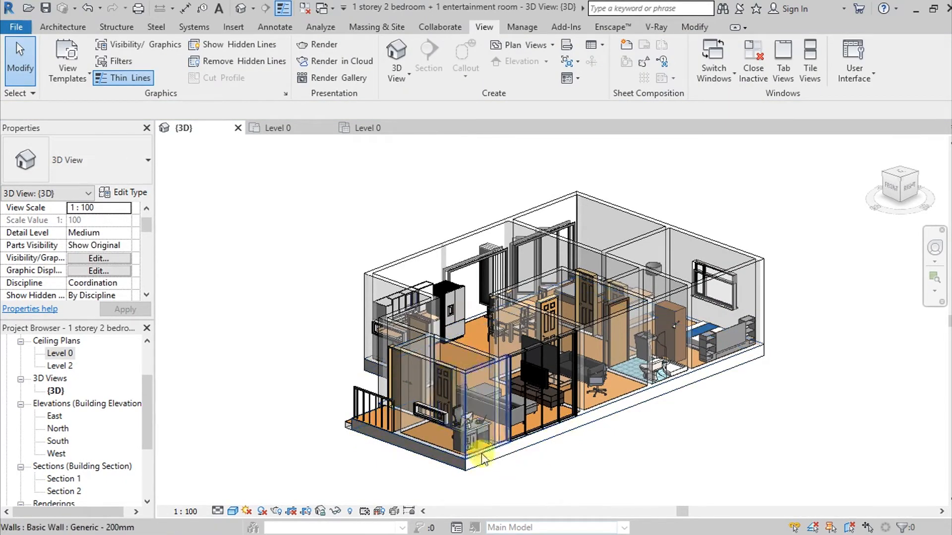
Step: Override the Floors category with 60% surface transparency from the selected floor slab
{"action": "left_click", "coordinate": [484, 466]}
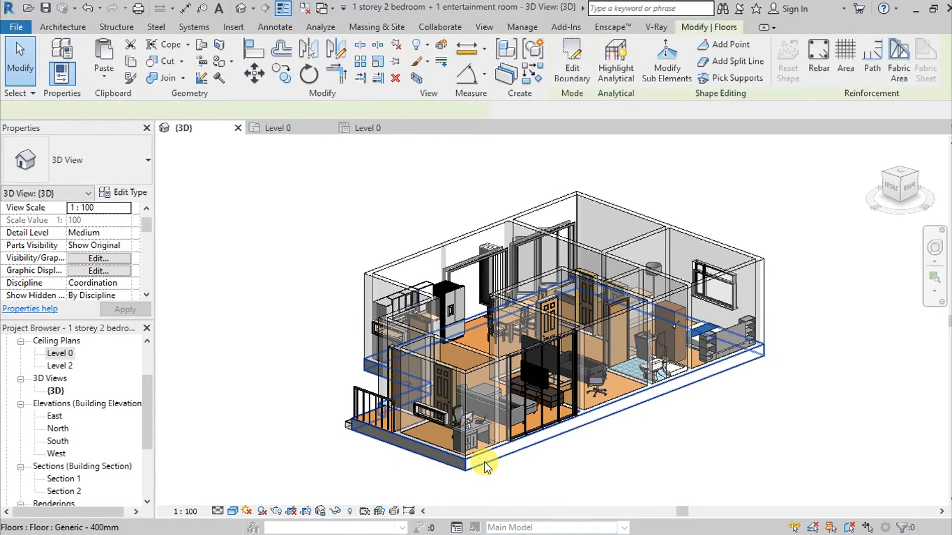
{"action": "right_click", "coordinate": [486, 464]}
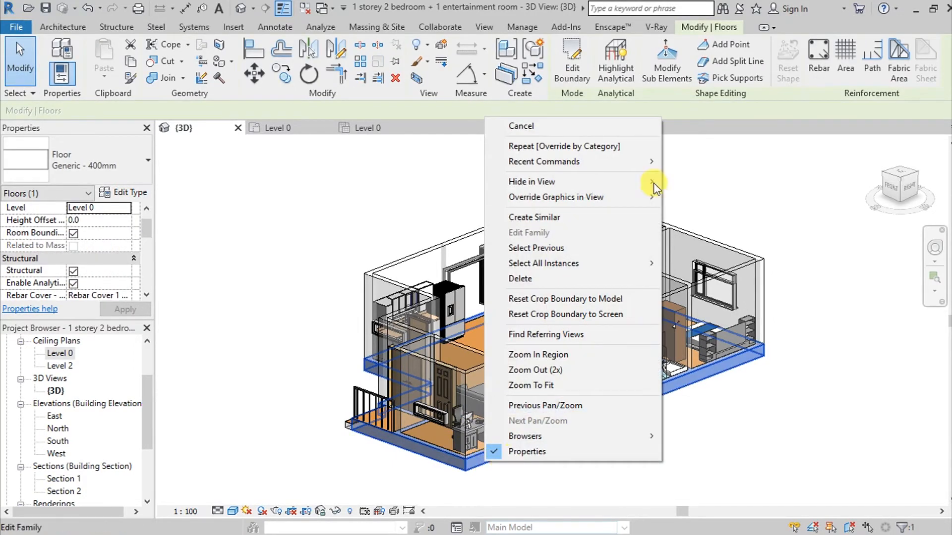
{"action": "mouse_move", "coordinate": [555, 197]}
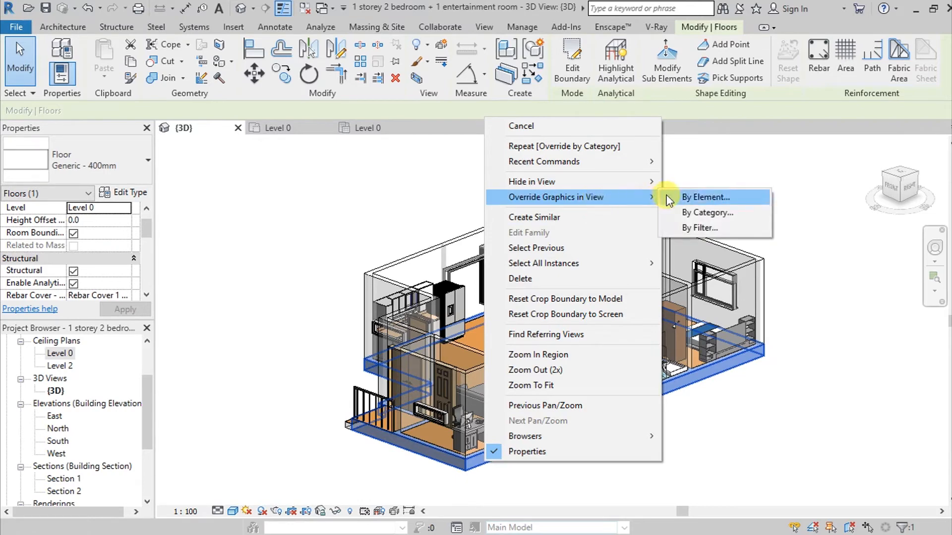
{"action": "mouse_move", "coordinate": [689, 213]}
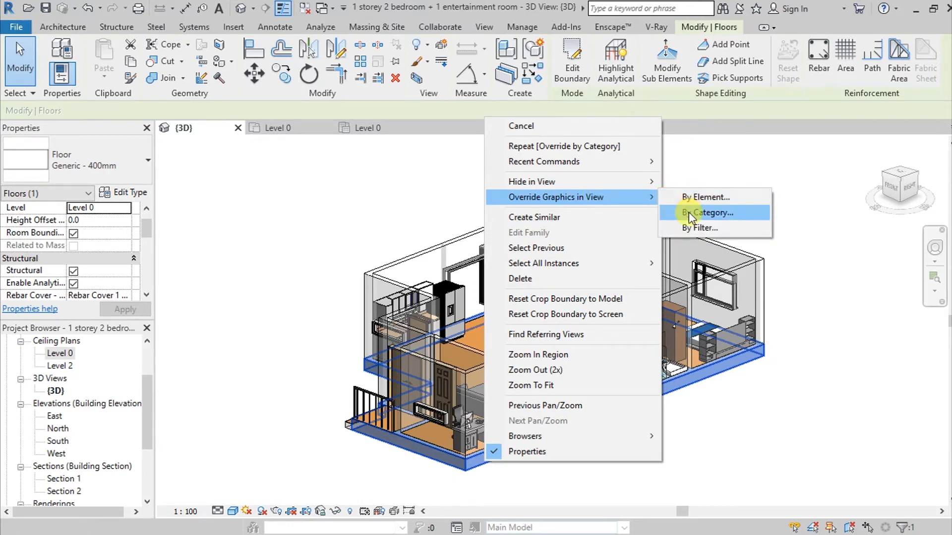
{"action": "mouse_move", "coordinate": [708, 197]}
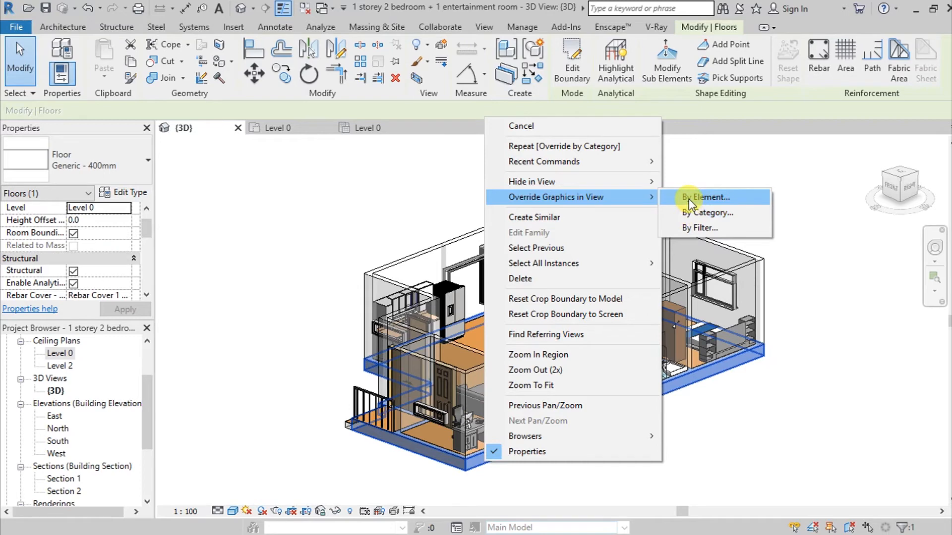
{"action": "left_click", "coordinate": [704, 197]}
{"action": "type", "text": "60"}
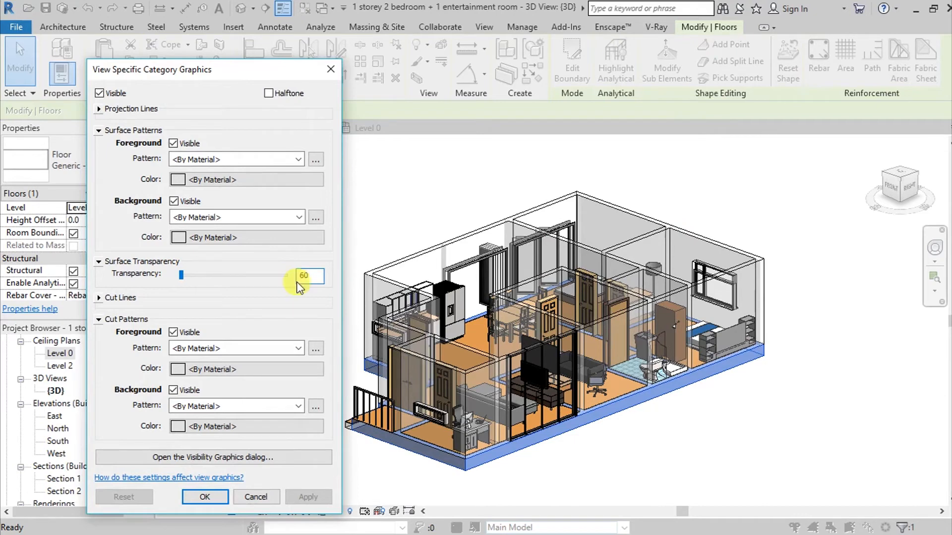
{"action": "left_click", "coordinate": [205, 496]}
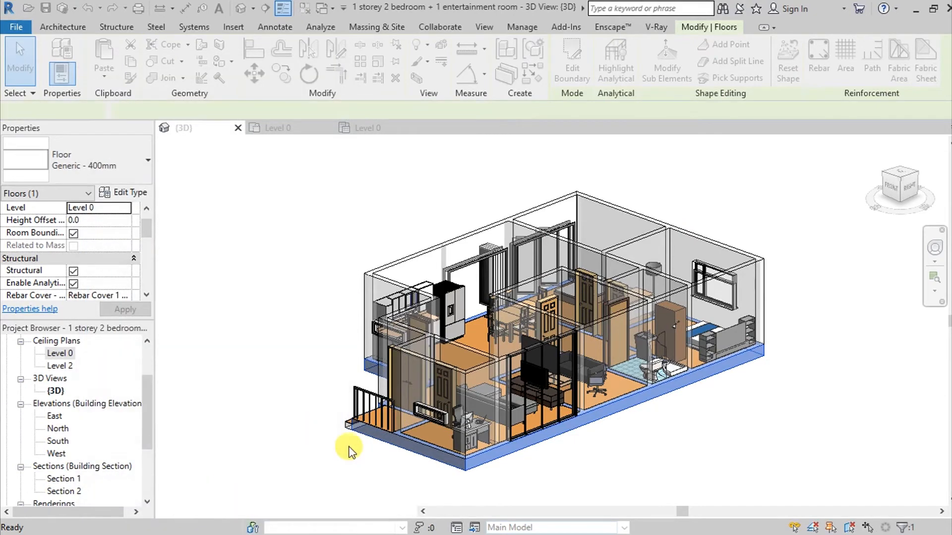